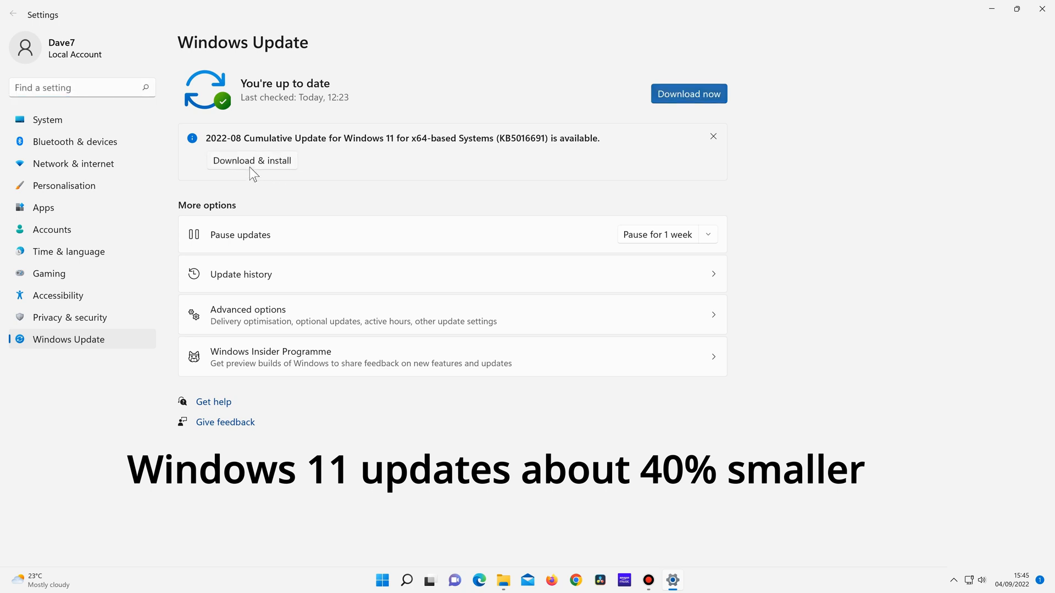
- Start the cumulative update download, then show the cat photo layer in Affinity Photo
{"action": "left_click", "coordinate": [252, 160]}
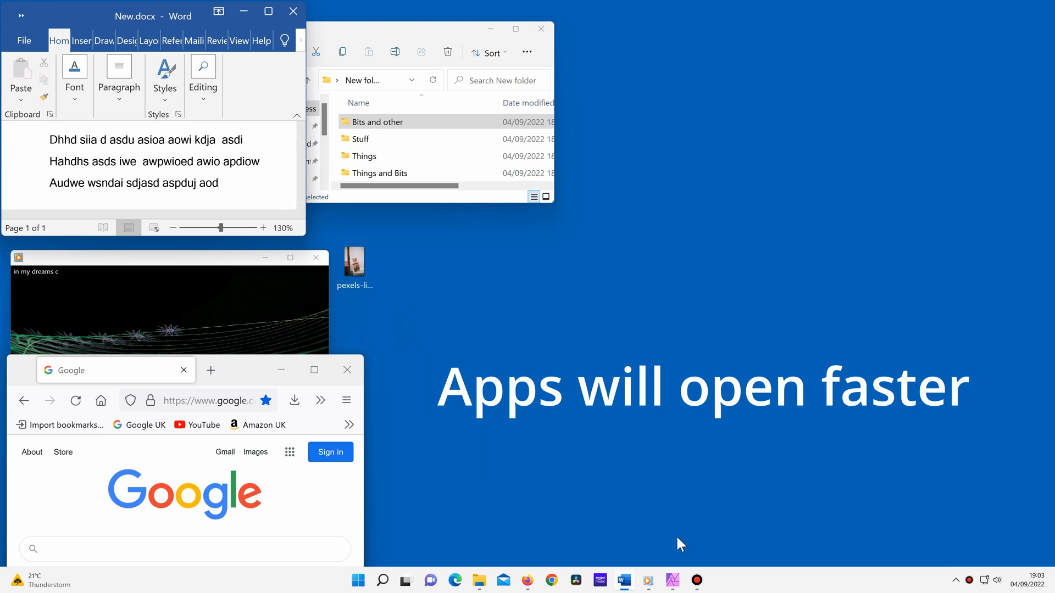
{"action": "left_click", "coordinate": [674, 580]}
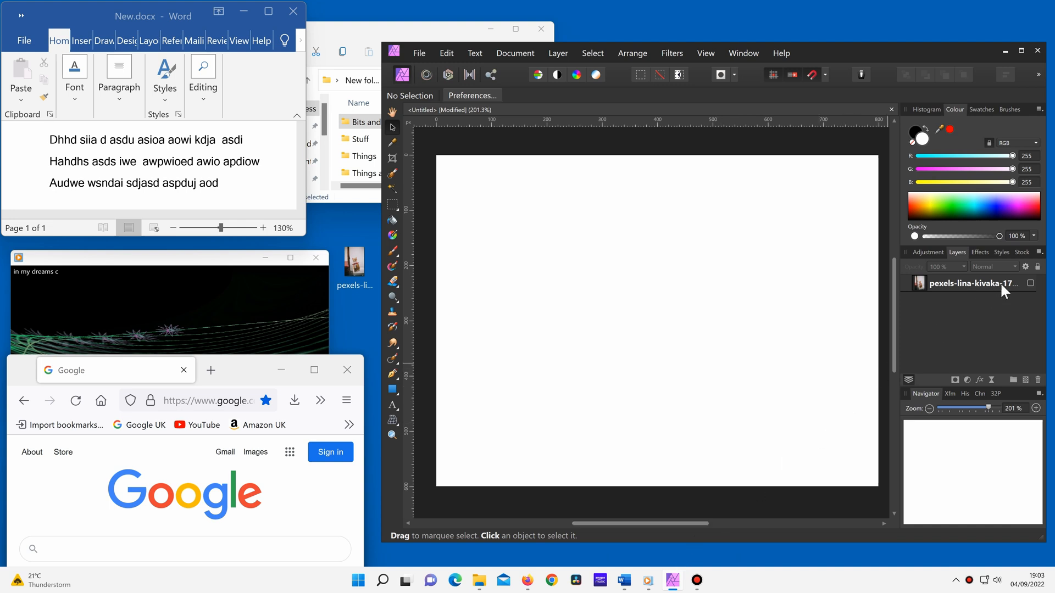
{"action": "left_click", "coordinate": [1031, 283]}
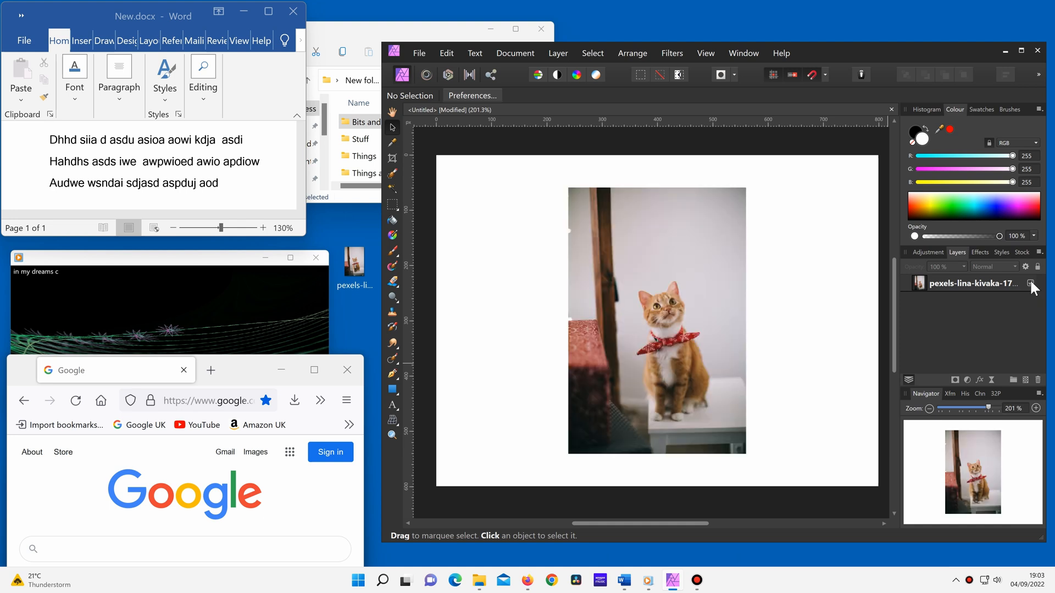
- Crop the canvas to the cat photo's left and right edges
{"action": "left_click", "coordinate": [392, 157]}
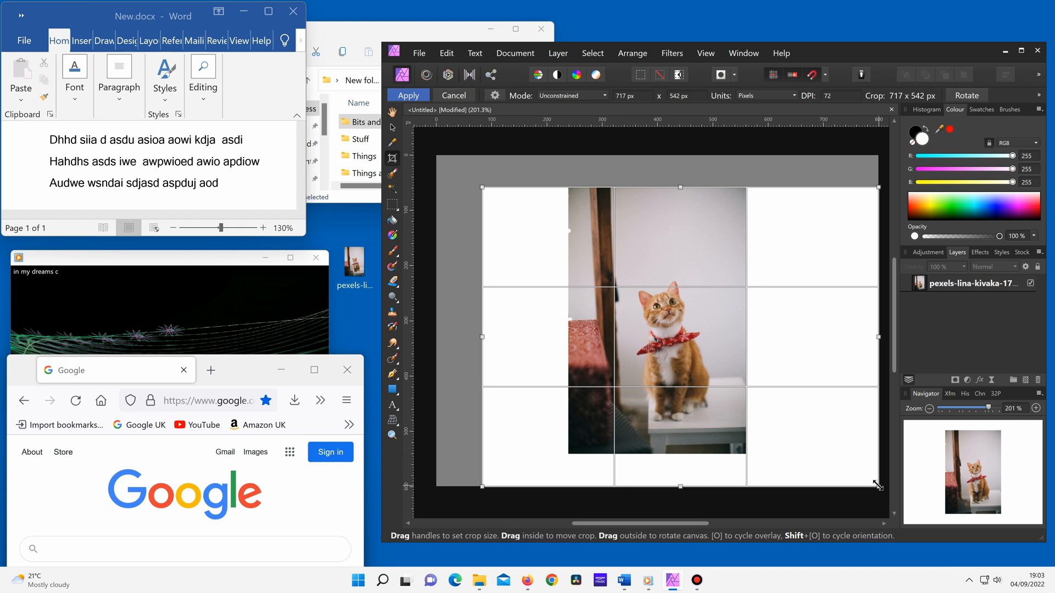
{"action": "left_click_drag", "start_coordinate": [878, 486], "coordinate": [755, 453]}
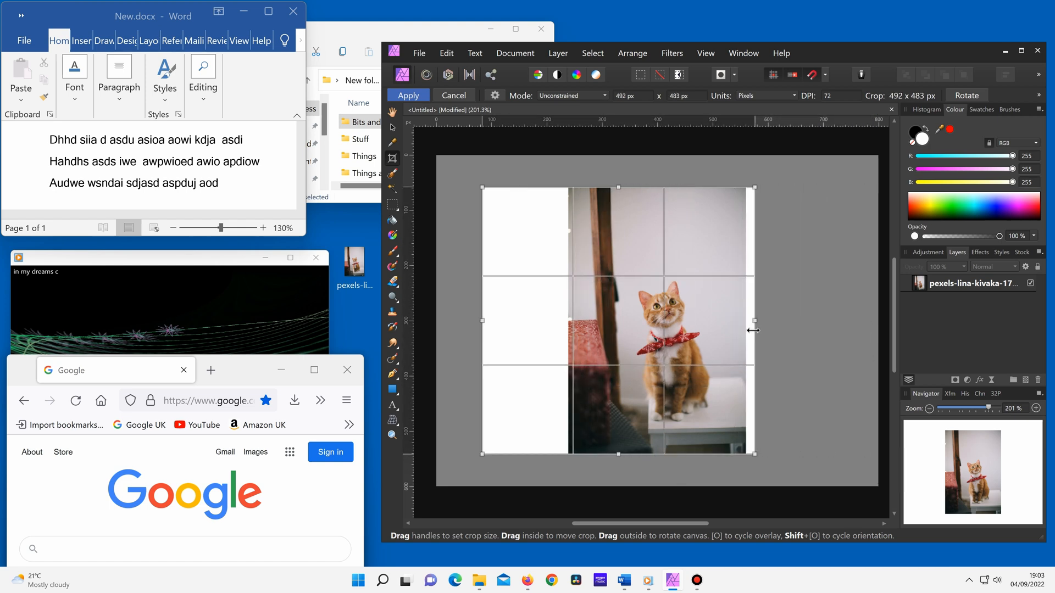
{"action": "left_click_drag", "start_coordinate": [481, 319], "coordinate": [569, 320]}
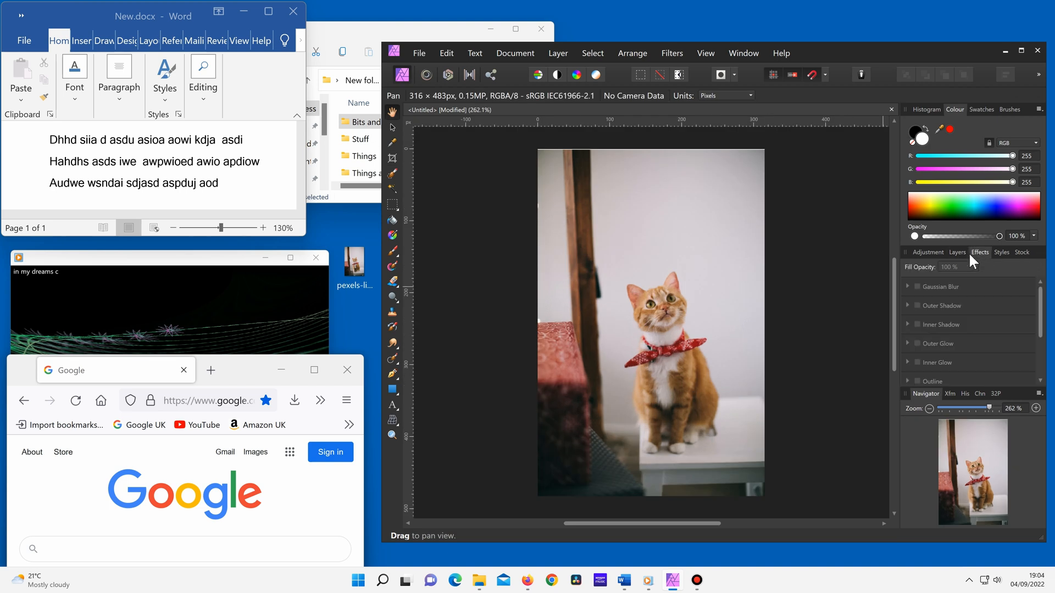
{"action": "left_click", "coordinate": [928, 252]}
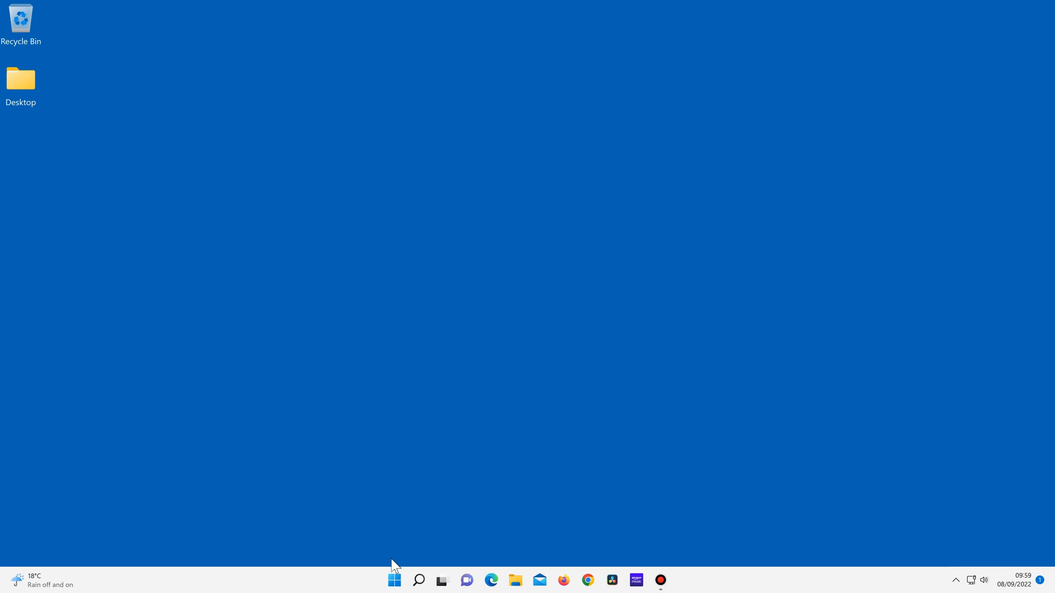
- Launch Settings from Start and view the Personalisation page
{"action": "left_click", "coordinate": [393, 580]}
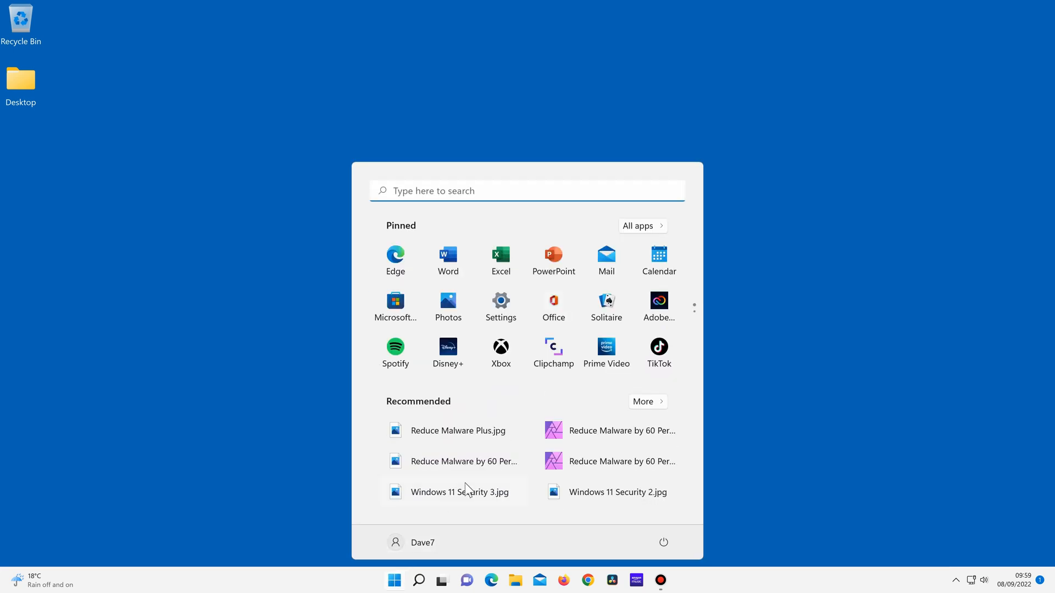
{"action": "mouse_move", "coordinate": [513, 311]}
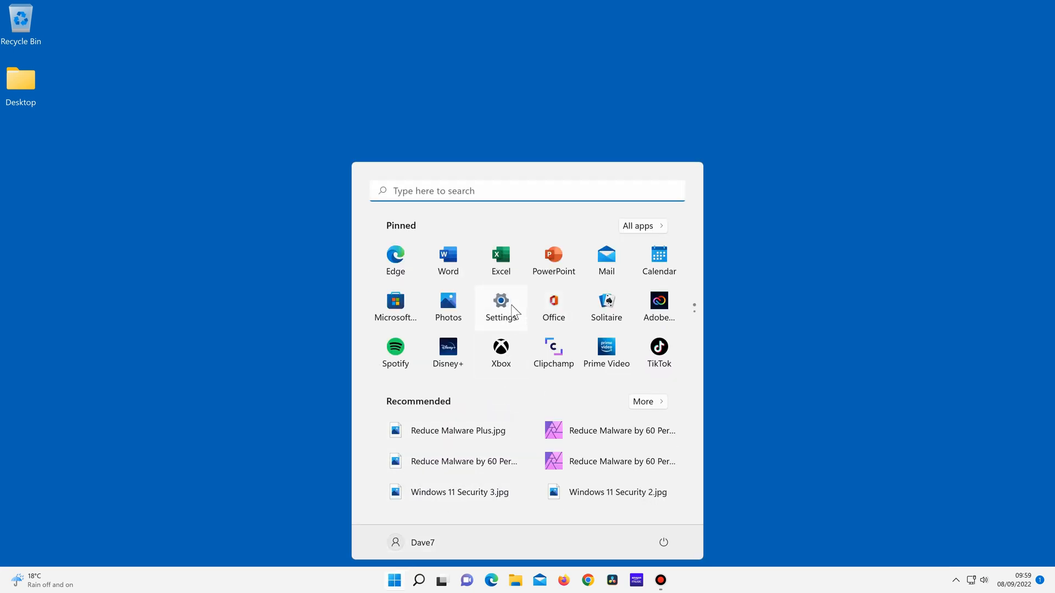
{"action": "left_click", "coordinate": [501, 301]}
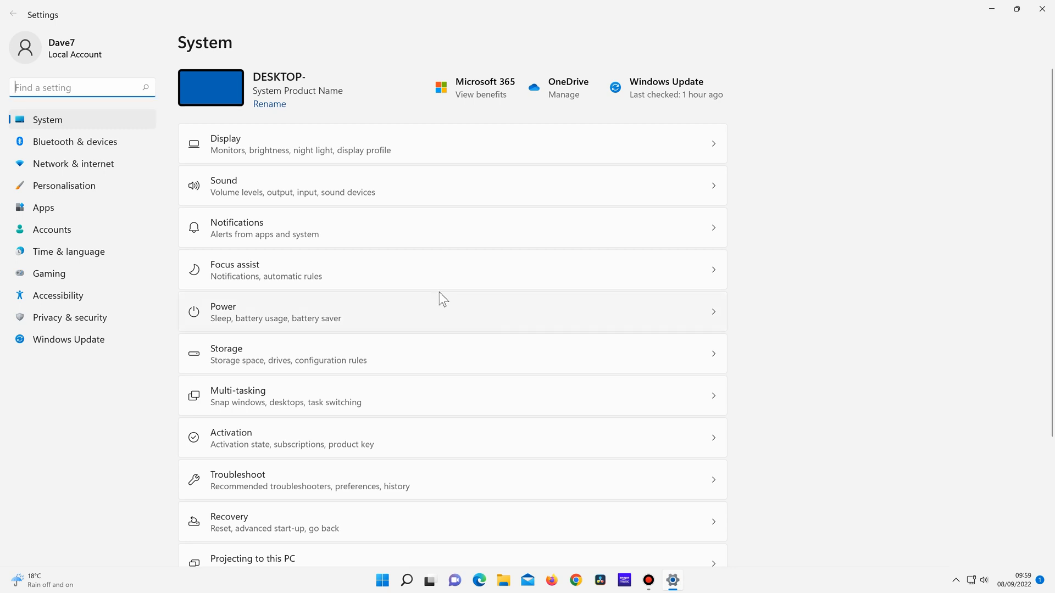
{"action": "mouse_move", "coordinate": [127, 191]}
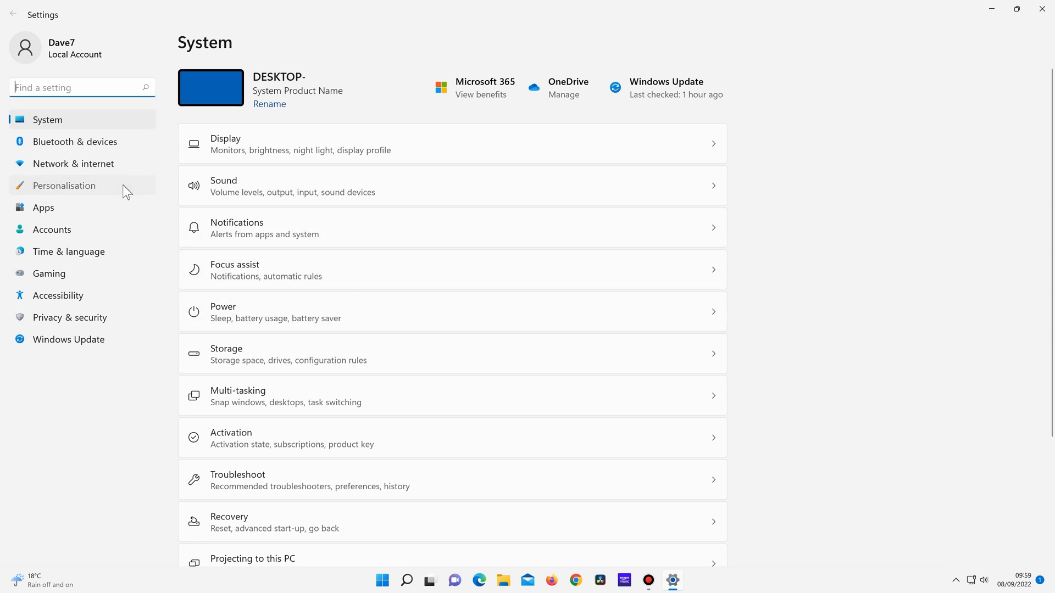
{"action": "left_click", "coordinate": [64, 185]}
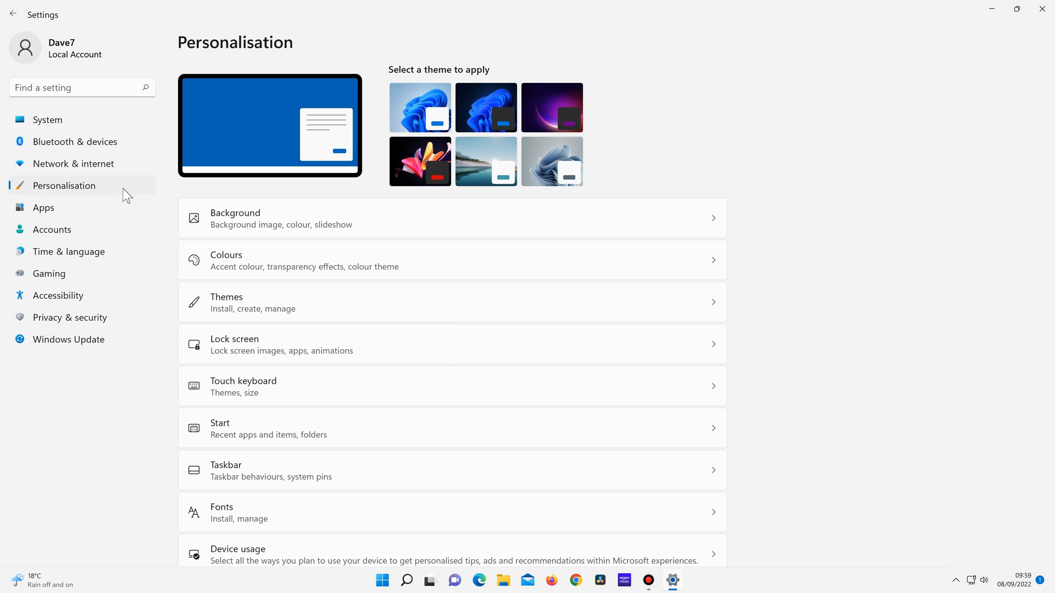
- Browse the Gaming and Privacy & security pages, then restore down the Settings window
{"action": "left_click", "coordinate": [49, 274]}
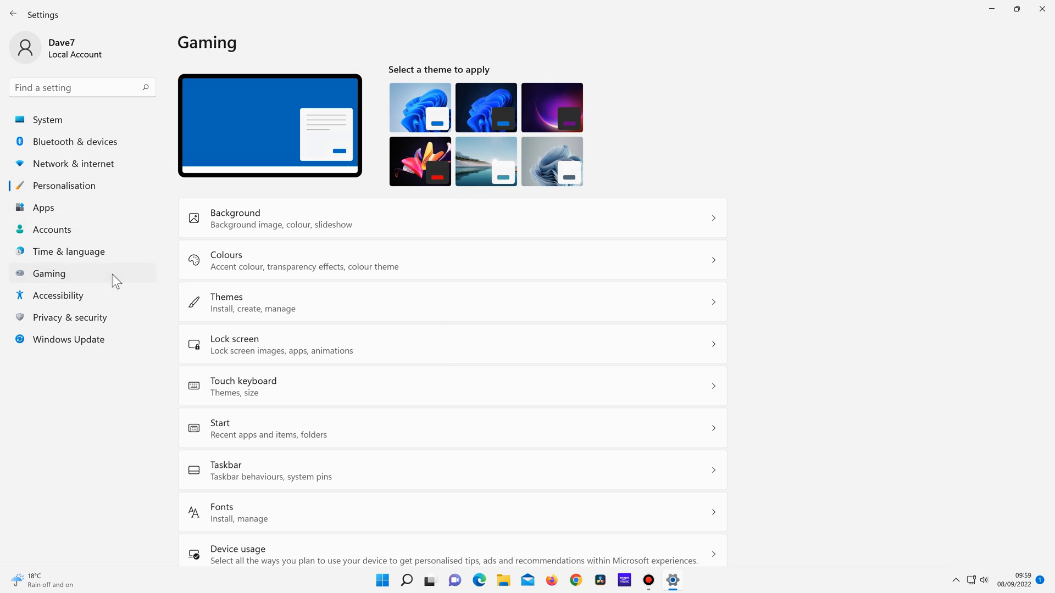
{"action": "left_click", "coordinate": [49, 273]}
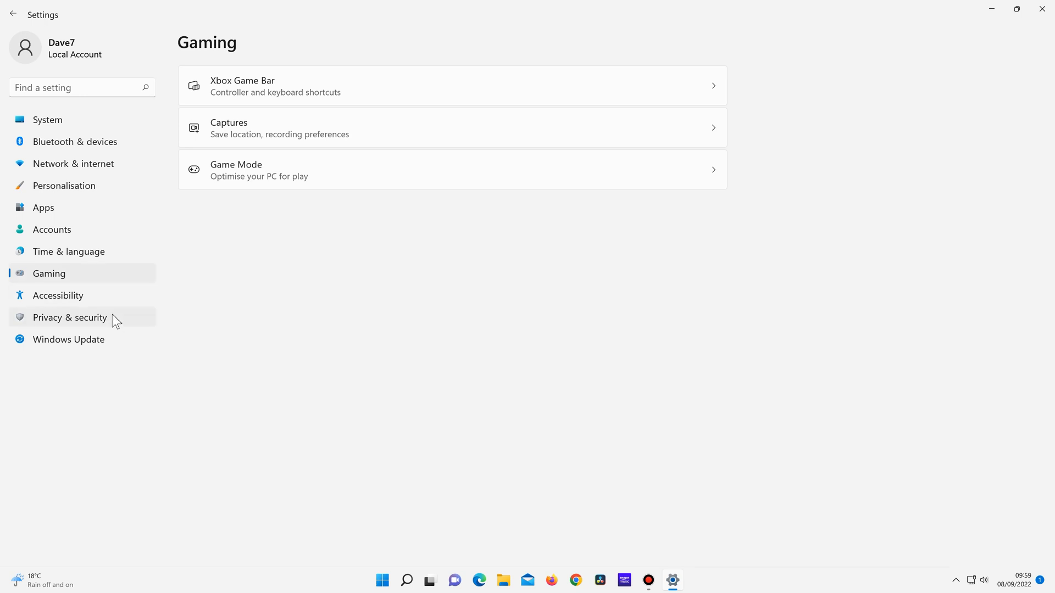
{"action": "left_click", "coordinate": [68, 340]}
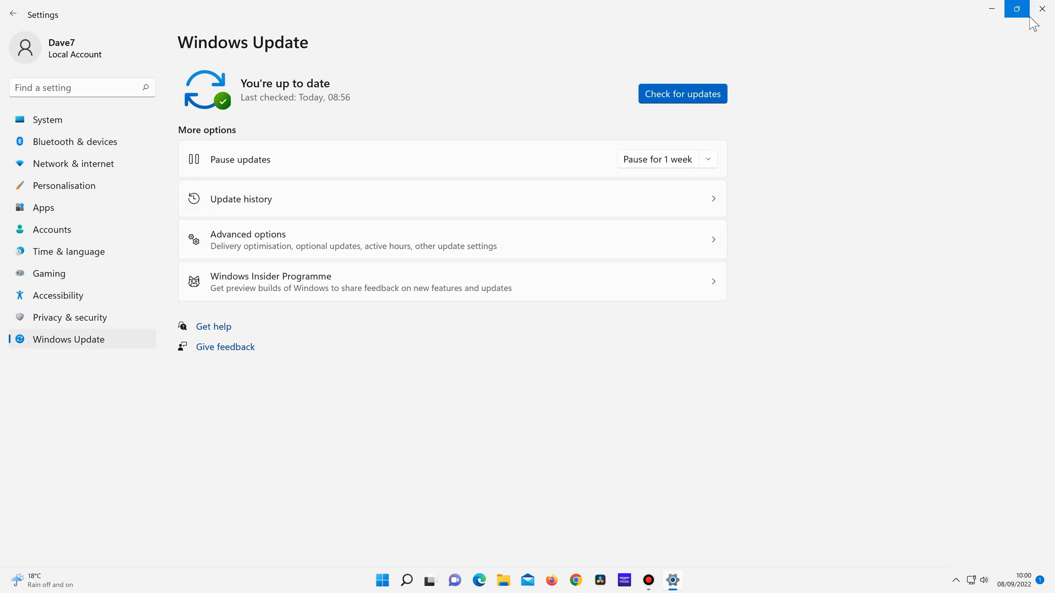
{"action": "left_click", "coordinate": [1042, 8]}
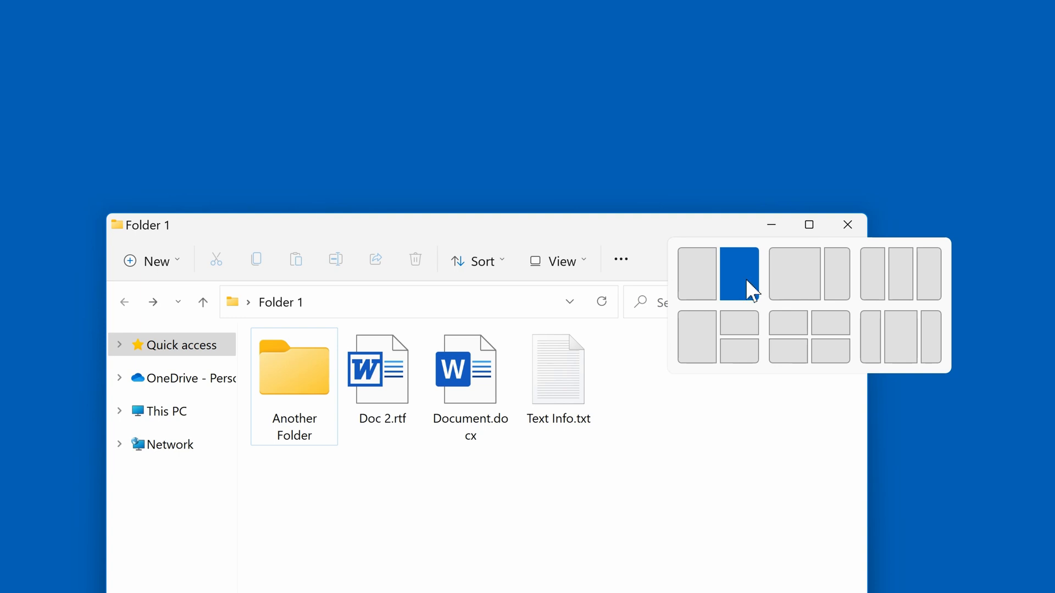
{"action": "mouse_move", "coordinate": [793, 358]}
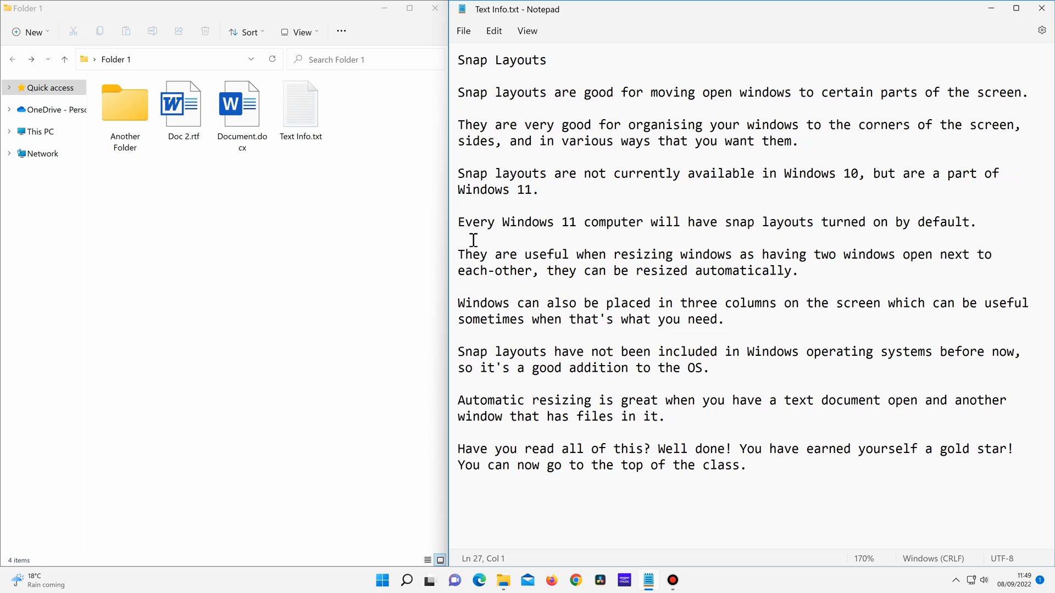
{"action": "mouse_move", "coordinate": [785, 112]}
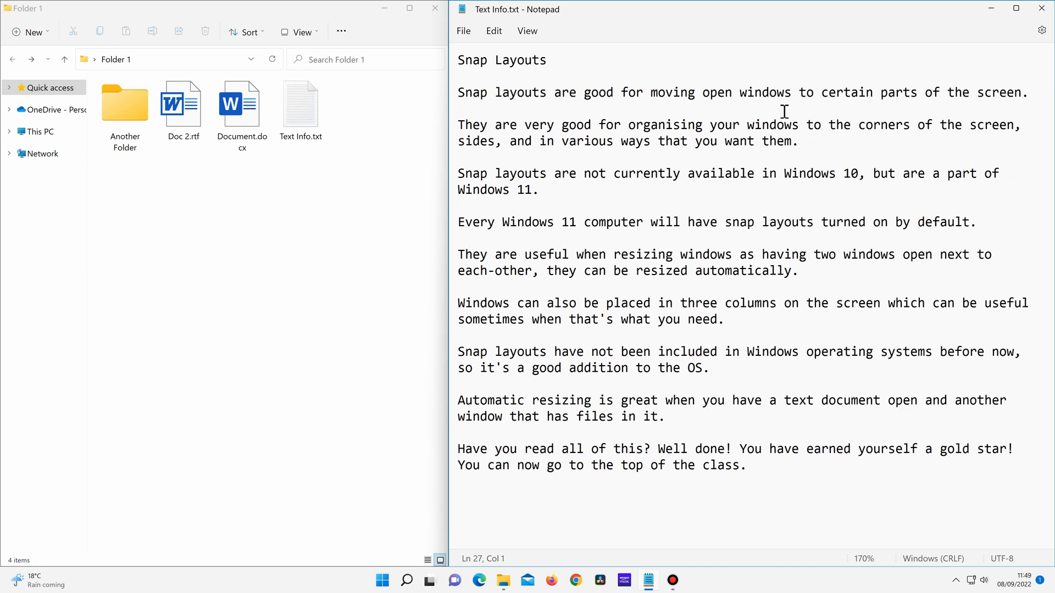
- Use the top-right title-bar window control of the current window
{"action": "left_click", "coordinate": [1015, 7]}
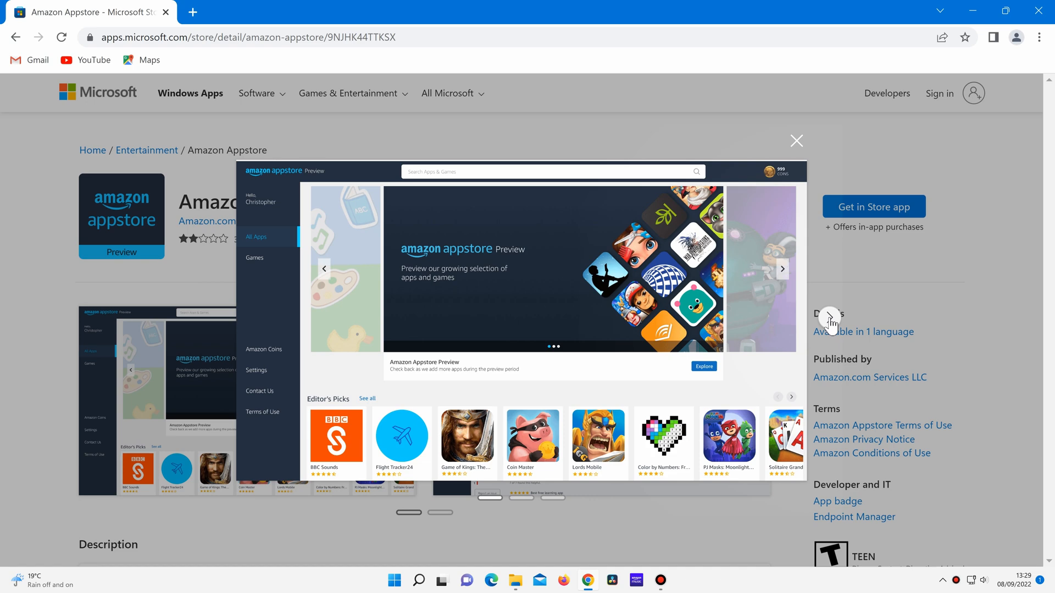
- Advance the enlarged Amazon Appstore screenshots to the Khan Academy Kids image
{"action": "left_click", "coordinate": [830, 322]}
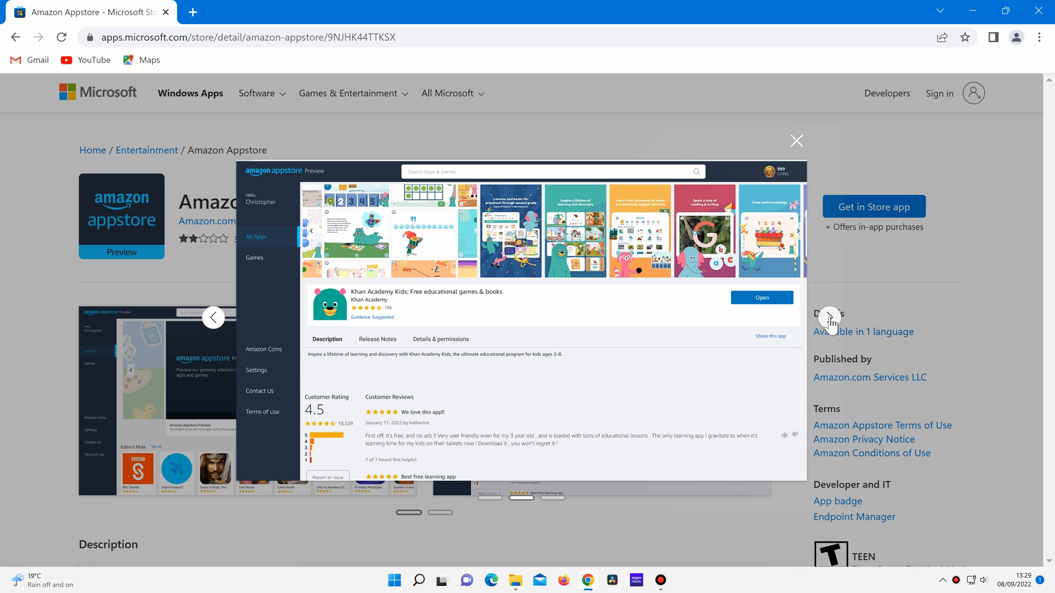
{"action": "left_click", "coordinate": [263, 349]}
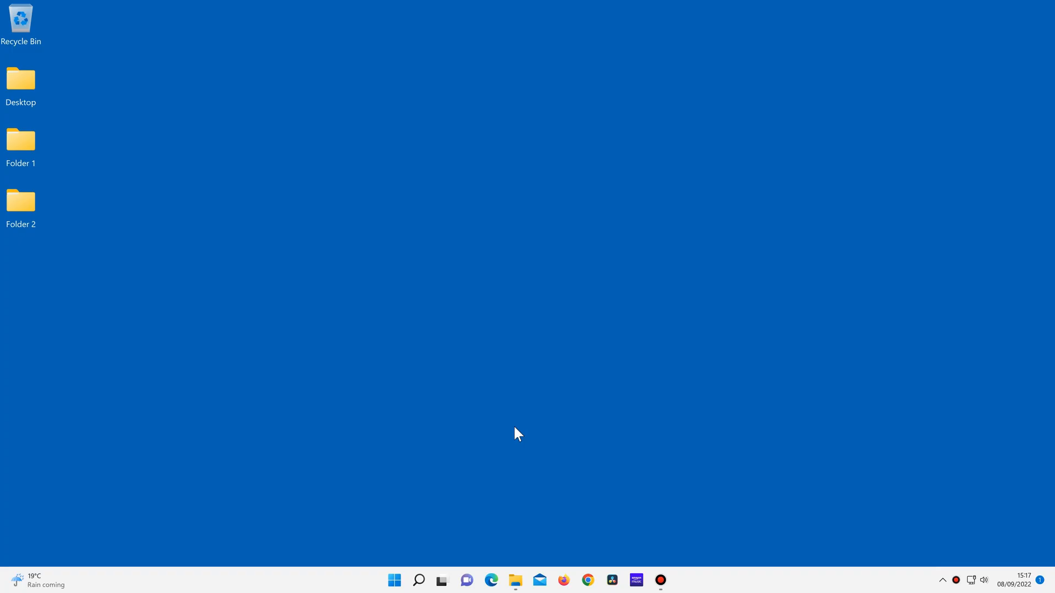
{"action": "mouse_move", "coordinate": [519, 437]}
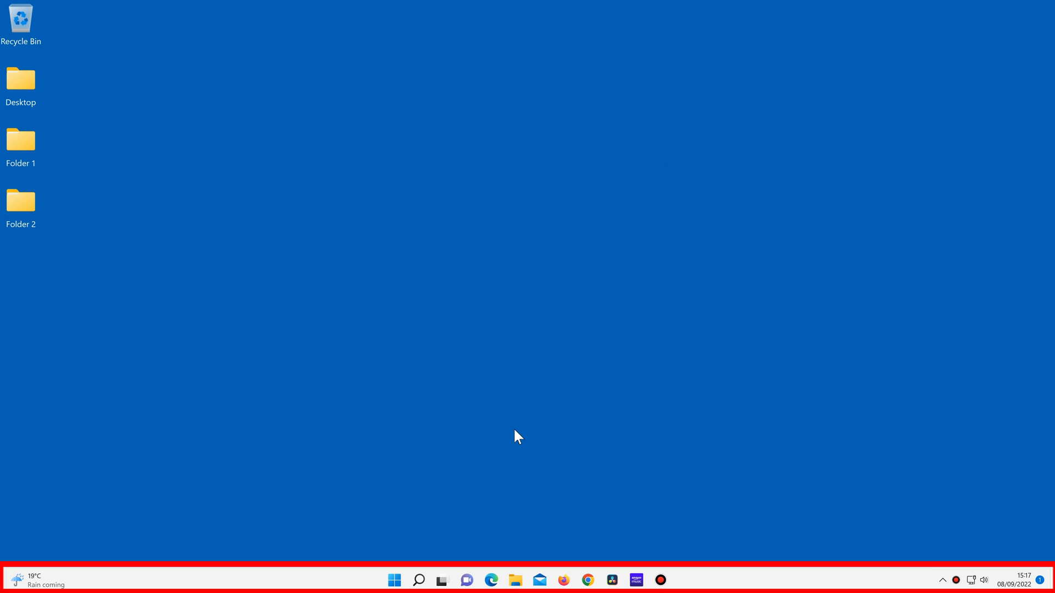
{"action": "mouse_move", "coordinate": [303, 477]}
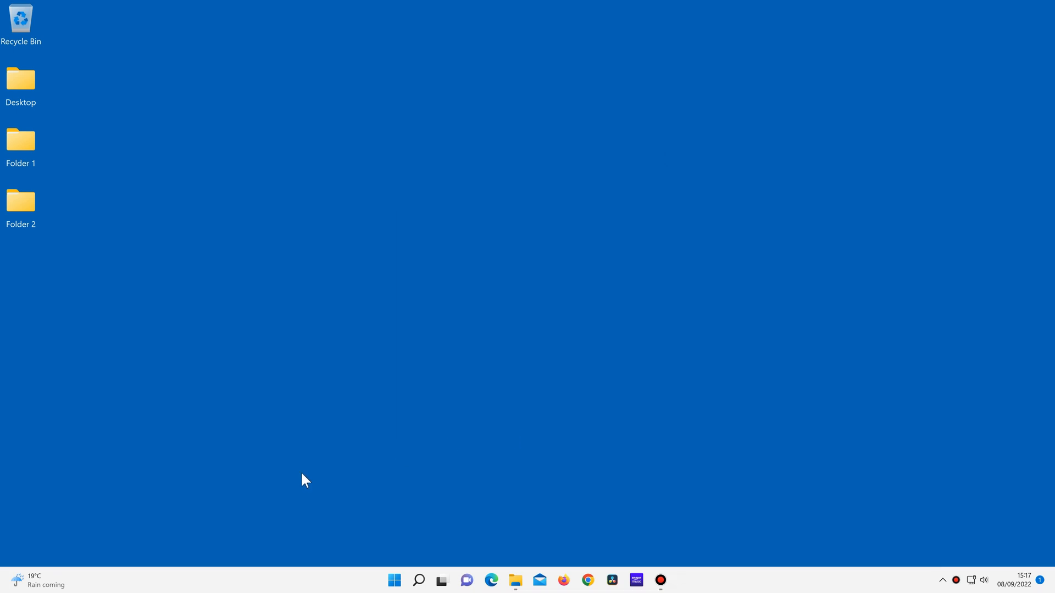
{"action": "left_click", "coordinate": [30, 579]}
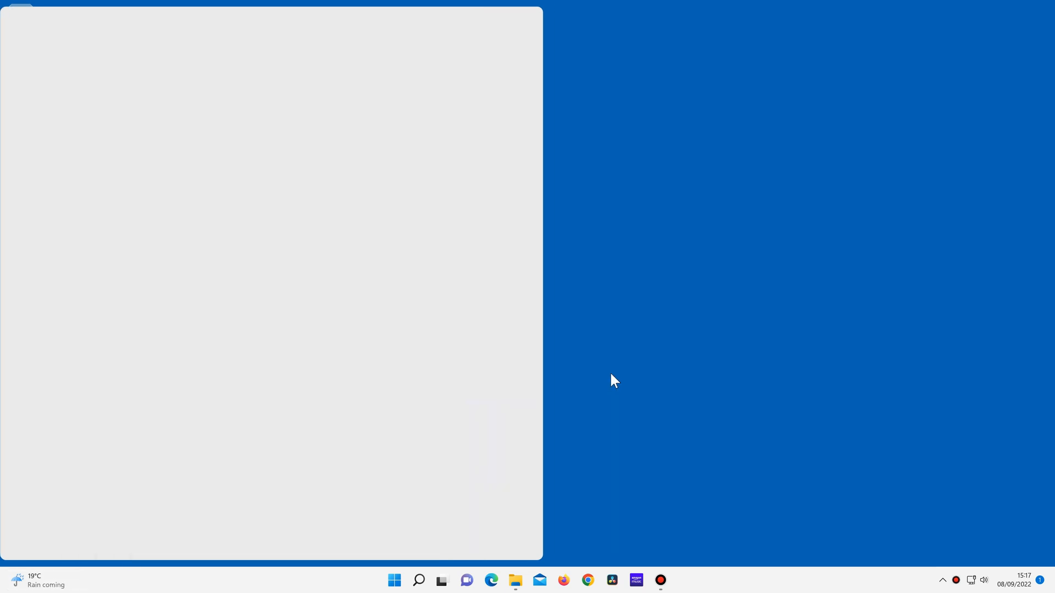
{"action": "left_click", "coordinate": [514, 580]}
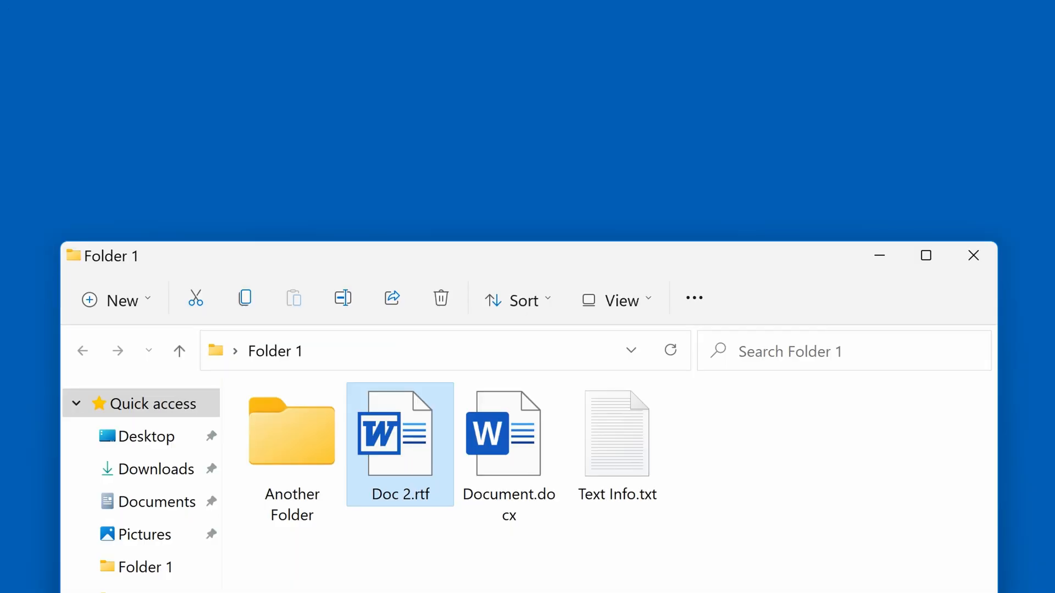
{"action": "left_click", "coordinate": [925, 255]}
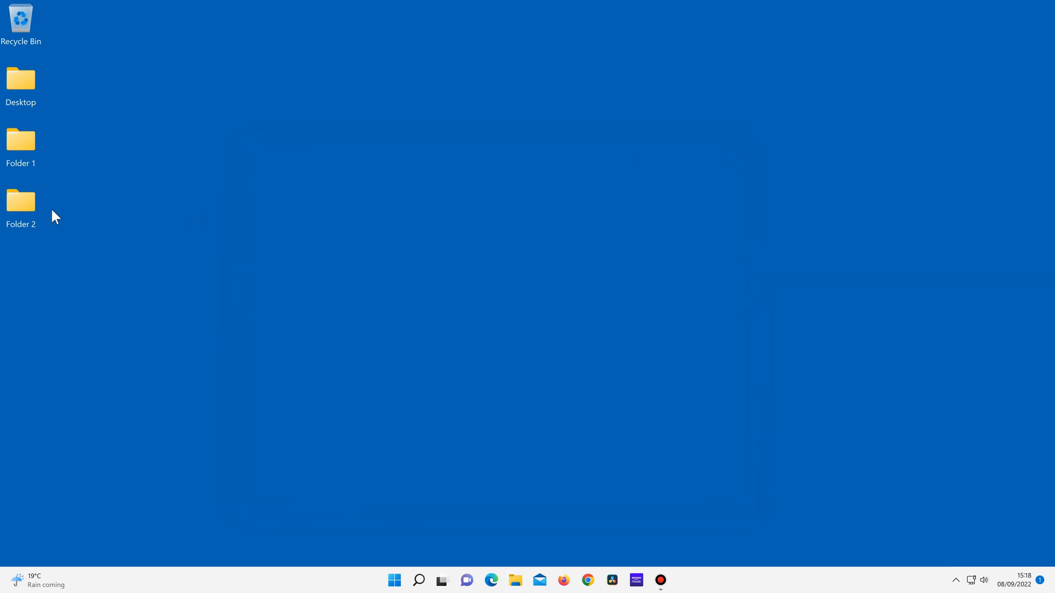
{"action": "right_click", "coordinate": [21, 200]}
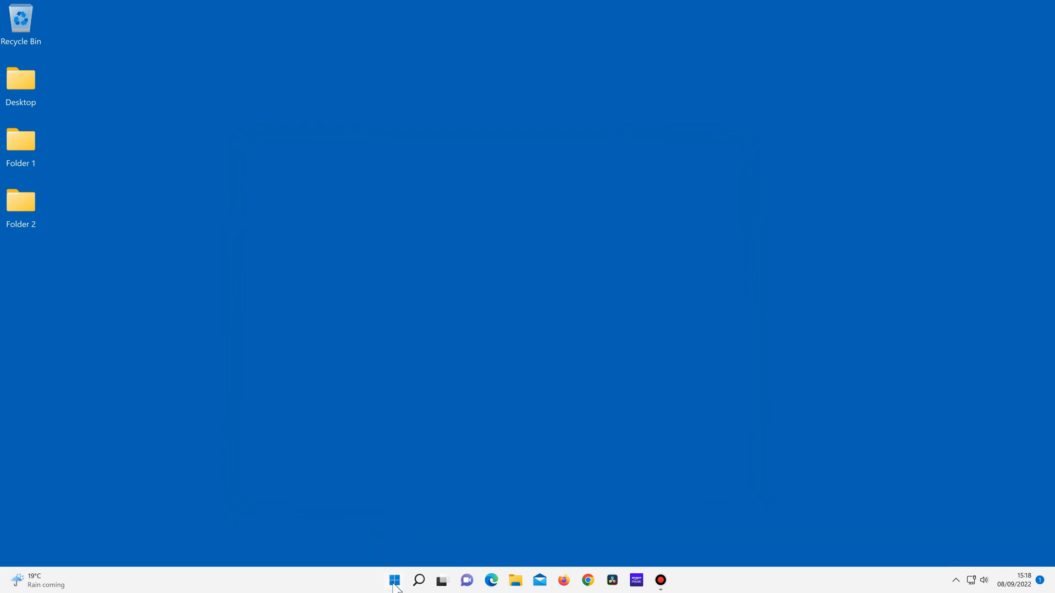
- Reopen Settings from Start and go to Personalisation > Themes
{"action": "left_click", "coordinate": [394, 580]}
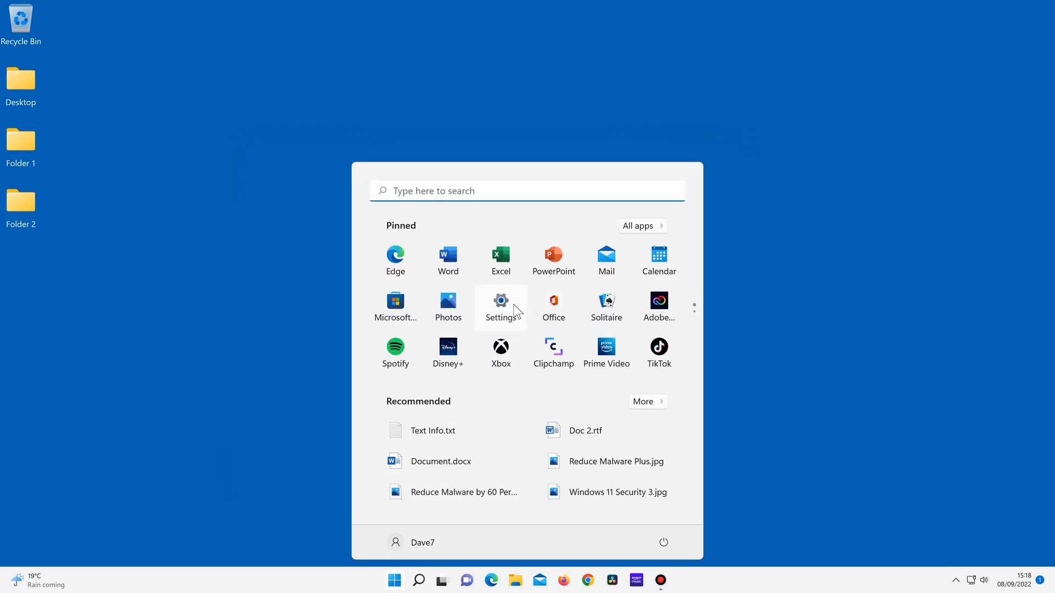
{"action": "left_click", "coordinate": [501, 302]}
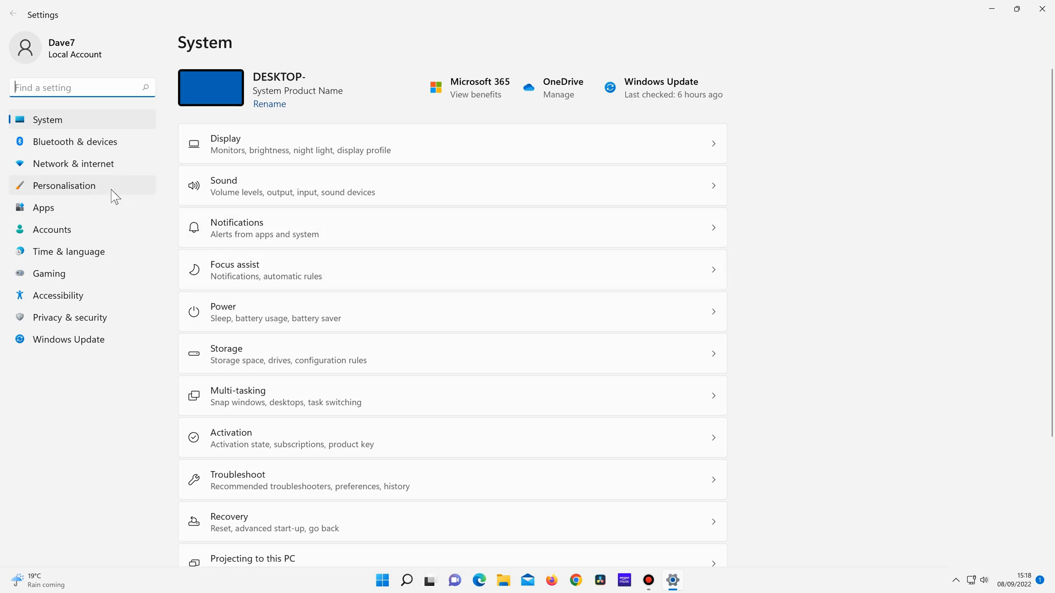
{"action": "left_click", "coordinate": [63, 186]}
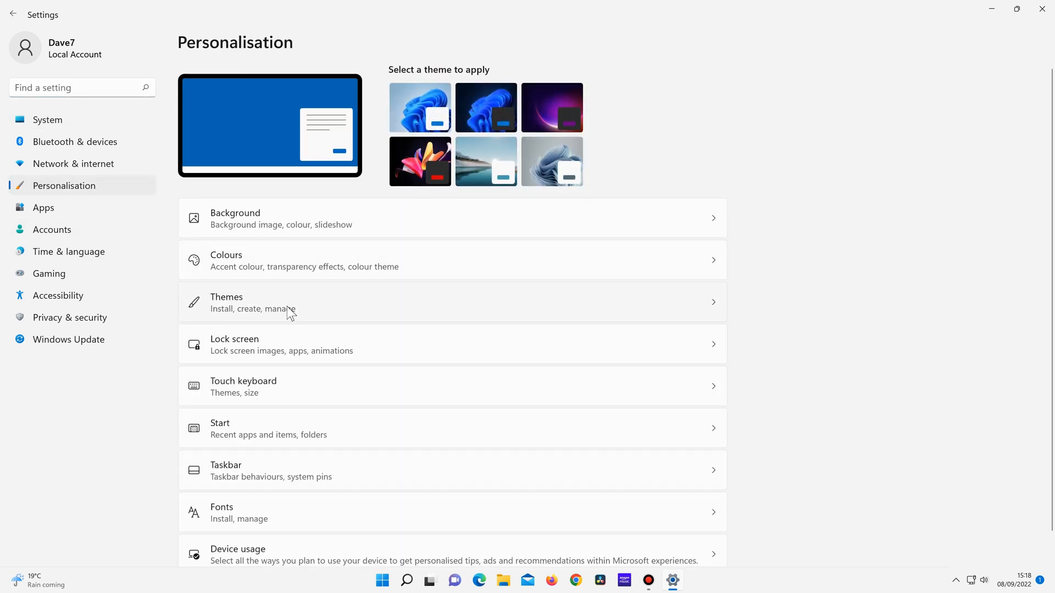
{"action": "left_click", "coordinate": [248, 303]}
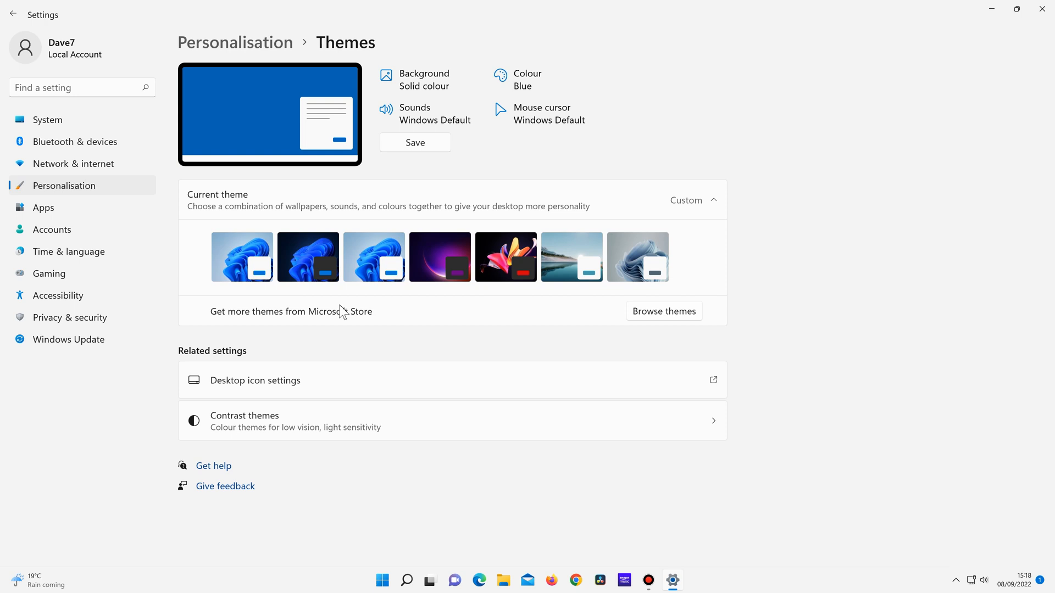
{"action": "mouse_move", "coordinate": [387, 314]}
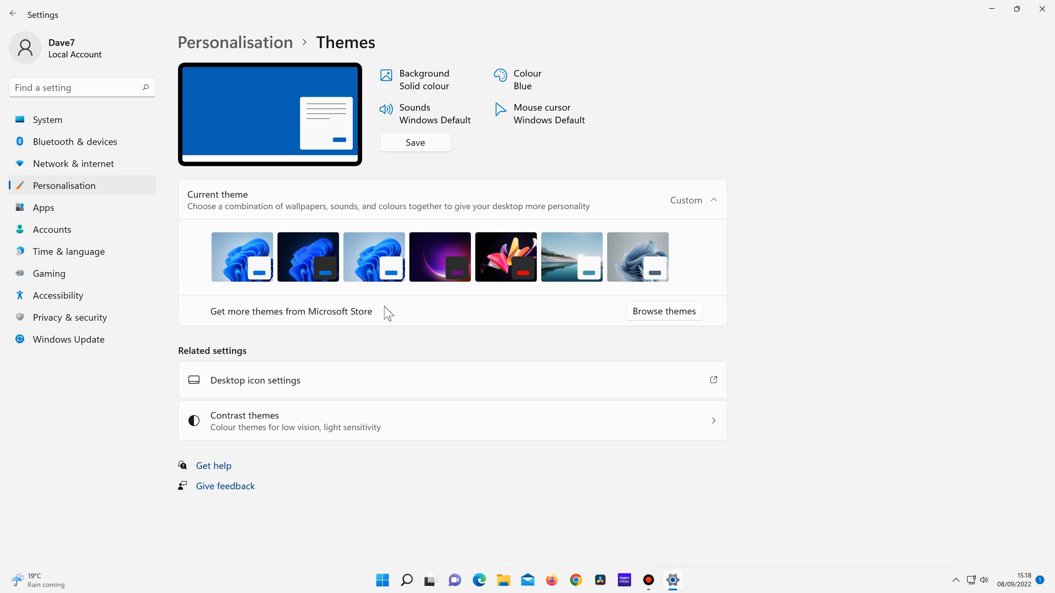
{"action": "mouse_move", "coordinate": [1027, 34]}
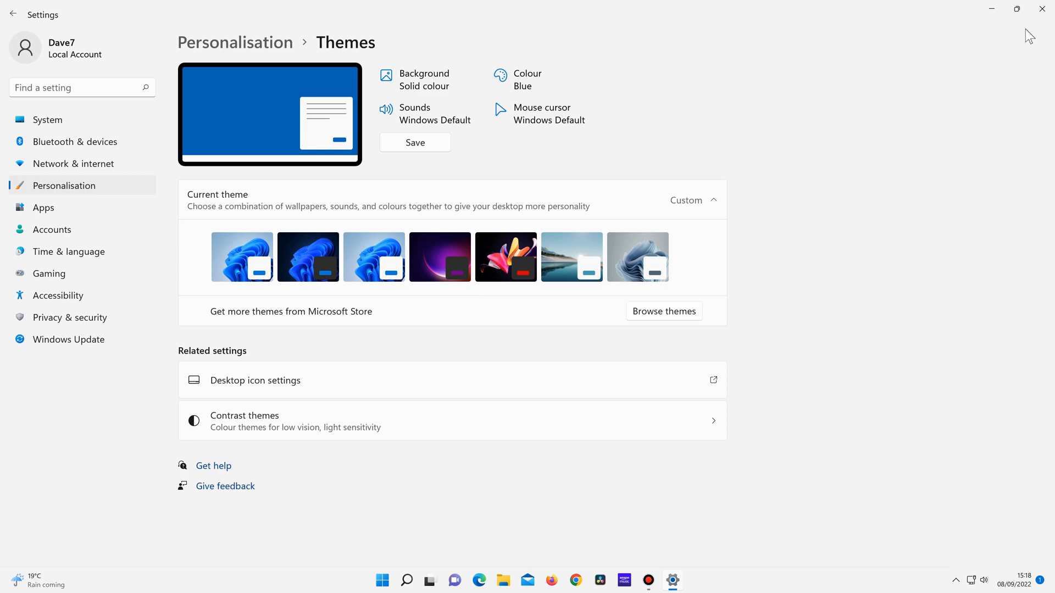